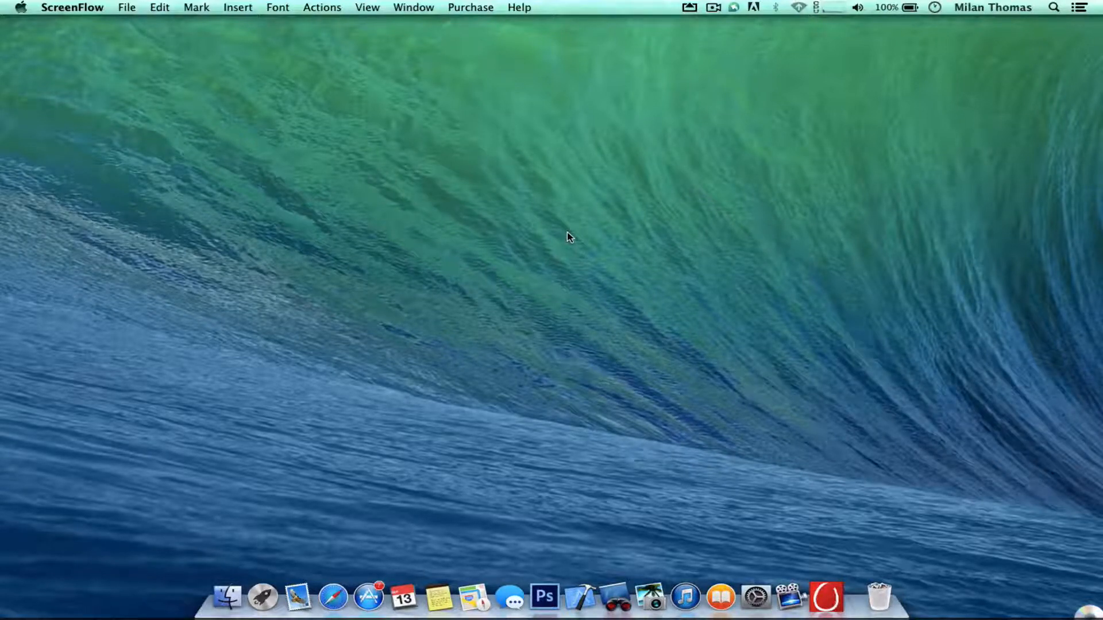
pyautogui.moveTo(708, 95)
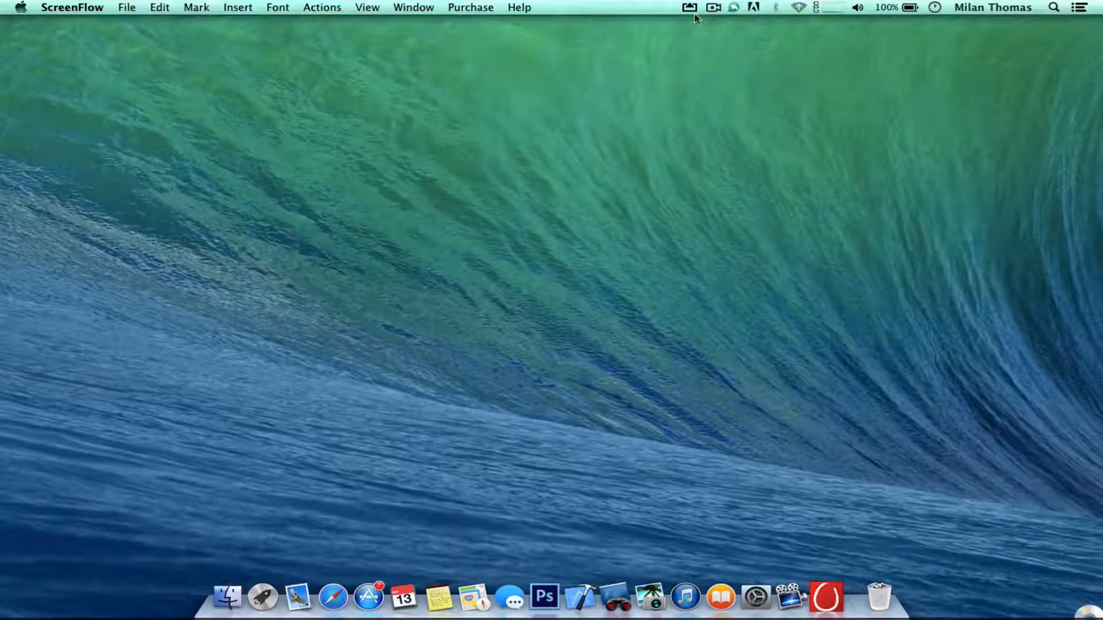
pyautogui.moveTo(690, 7)
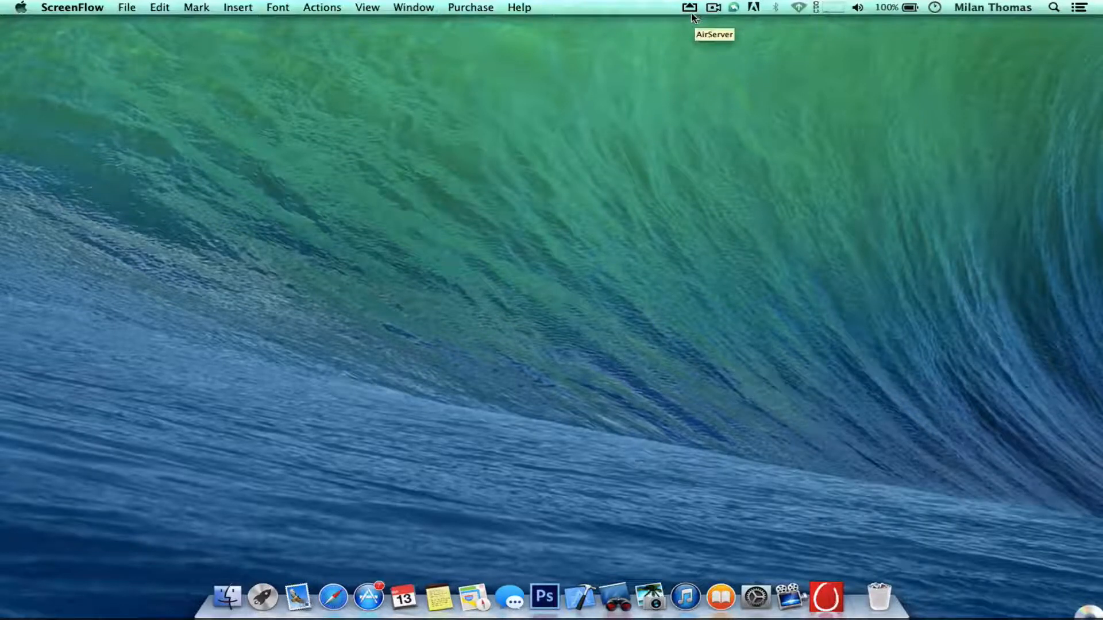
pyautogui.moveTo(299, 596)
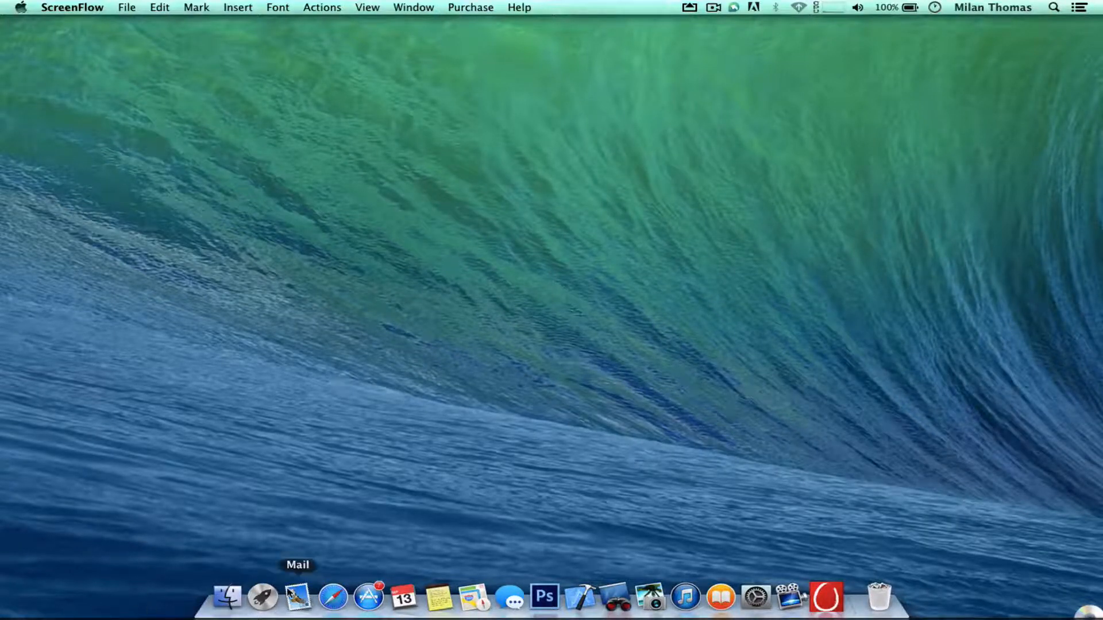
pyautogui.moveTo(334, 597)
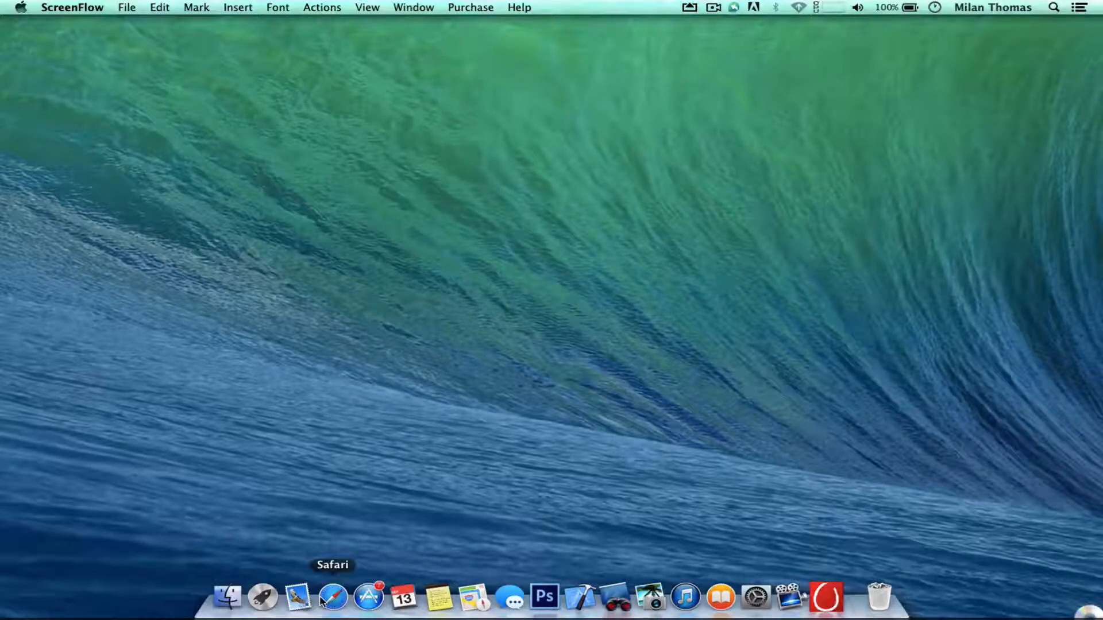
# Launch Safari, browse the airserver.com home page and head to its Download page
pyautogui.click(332, 597)
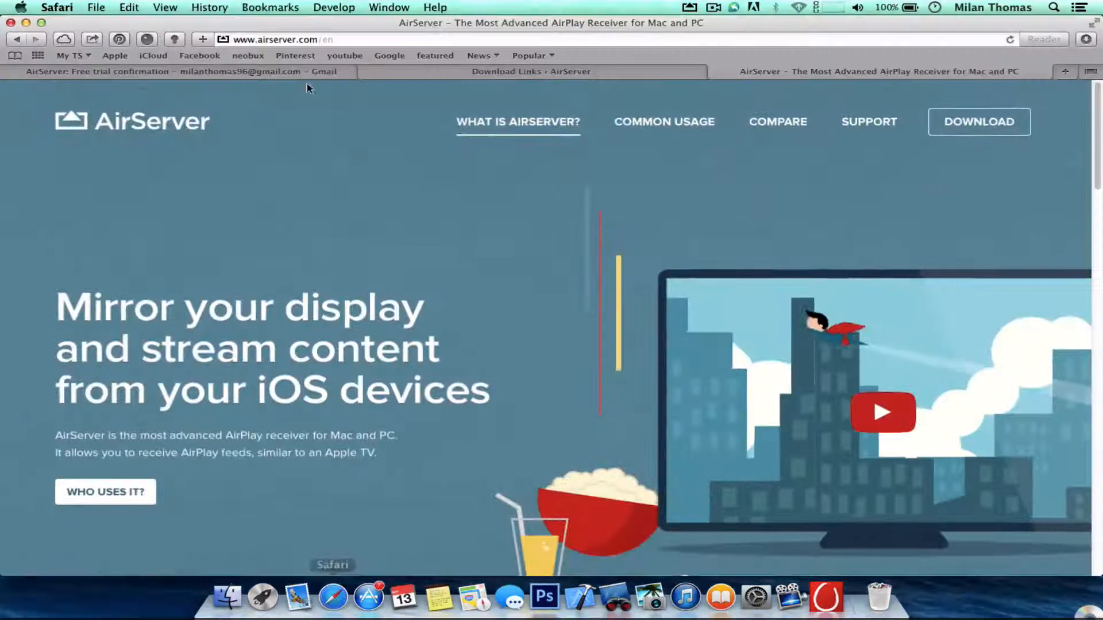
pyautogui.moveTo(214, 214)
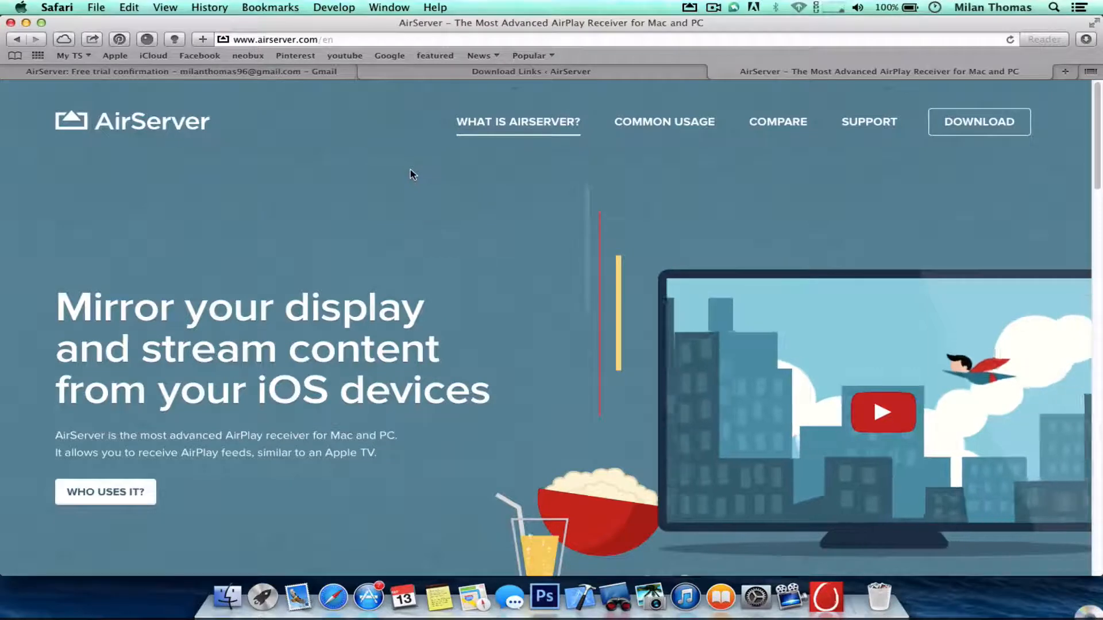
pyautogui.scroll(-3)
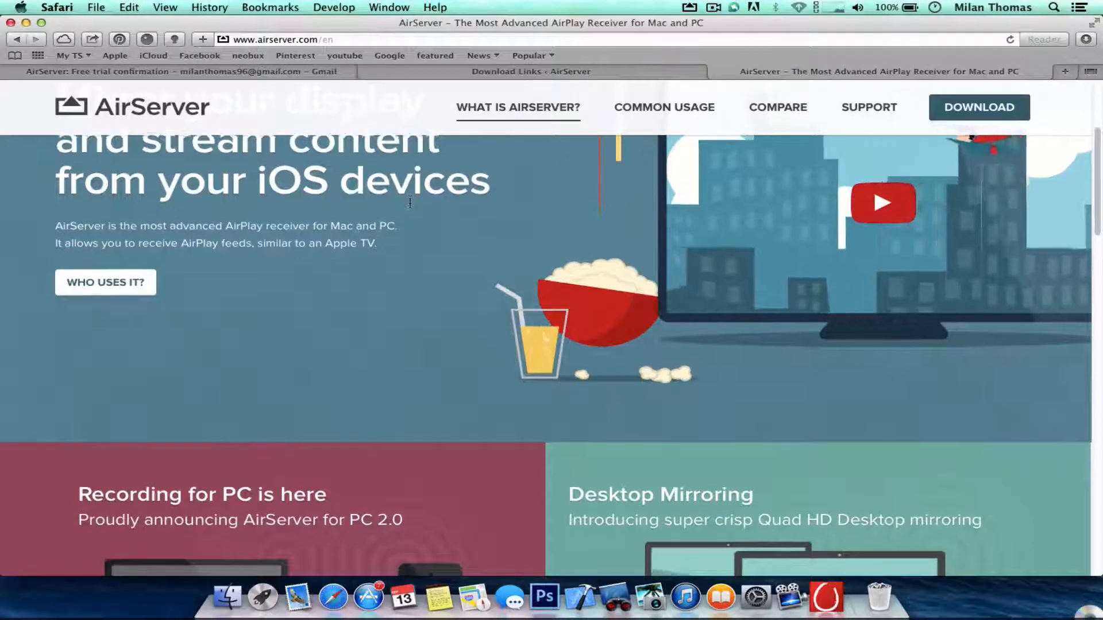
pyautogui.scroll(-3)
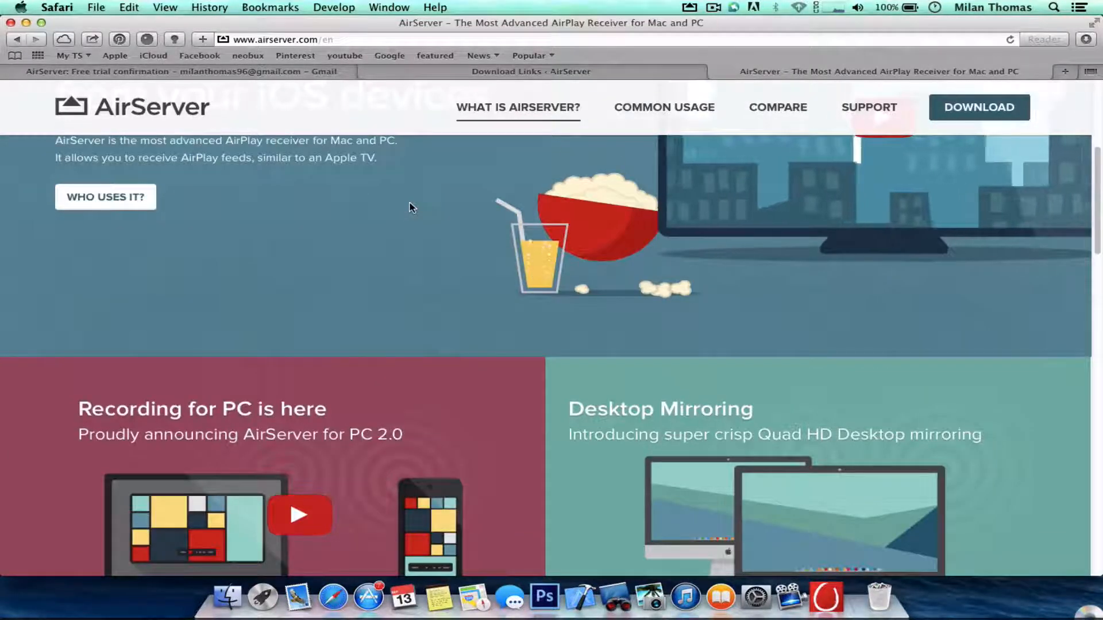
pyautogui.scroll(-3)
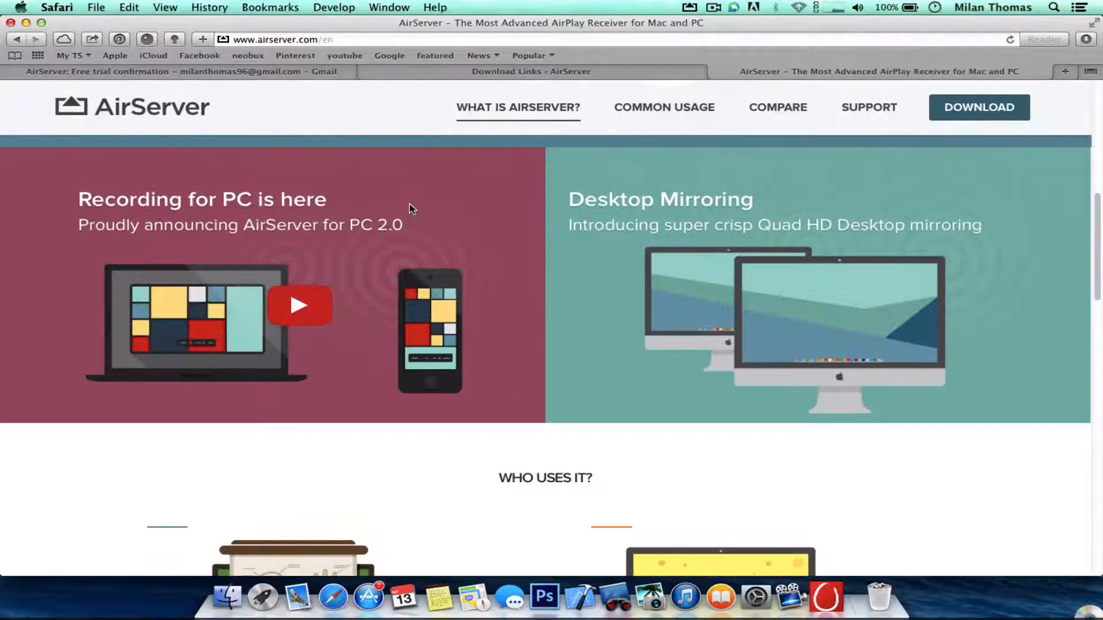
pyautogui.scroll(-3)
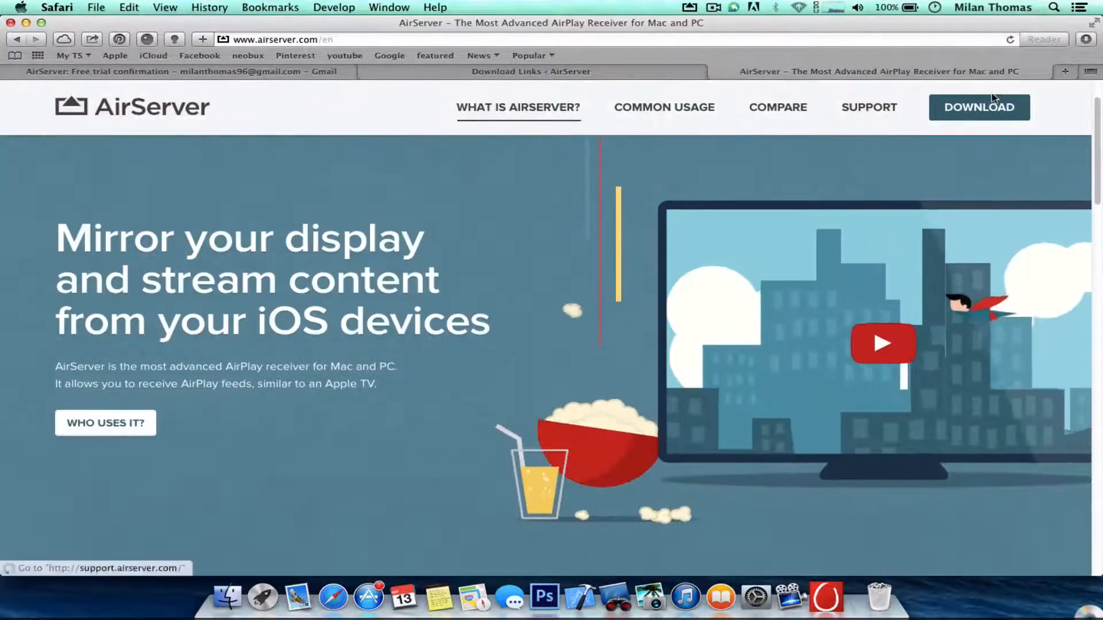
pyautogui.click(978, 107)
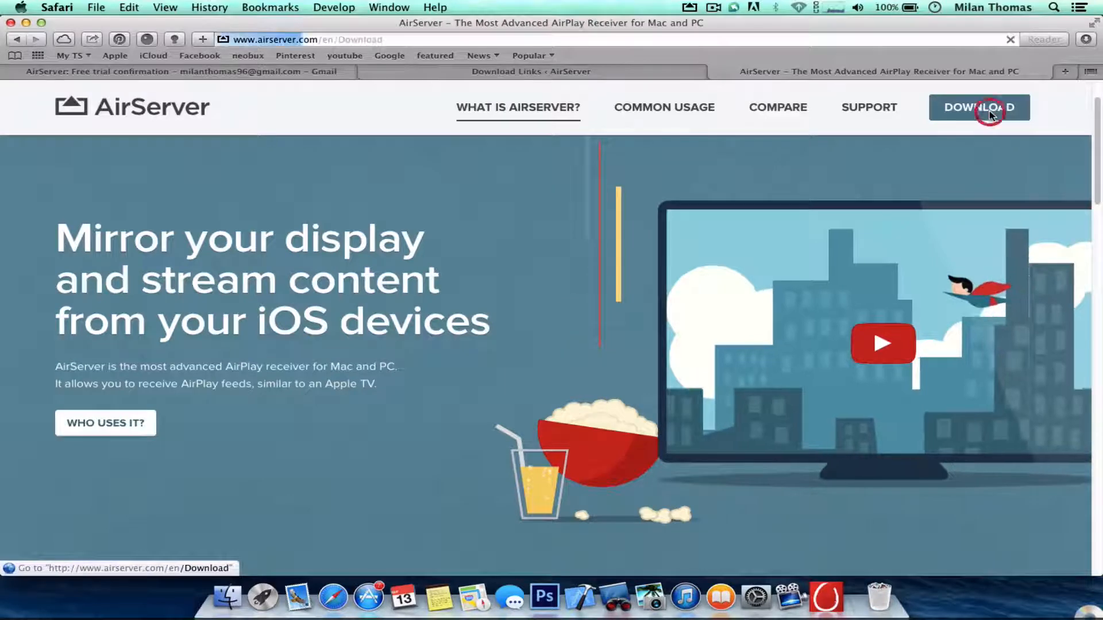
# Load the Download page, highlight the free 7-day trial description and dismiss the Facebook notification
pyautogui.click(979, 107)
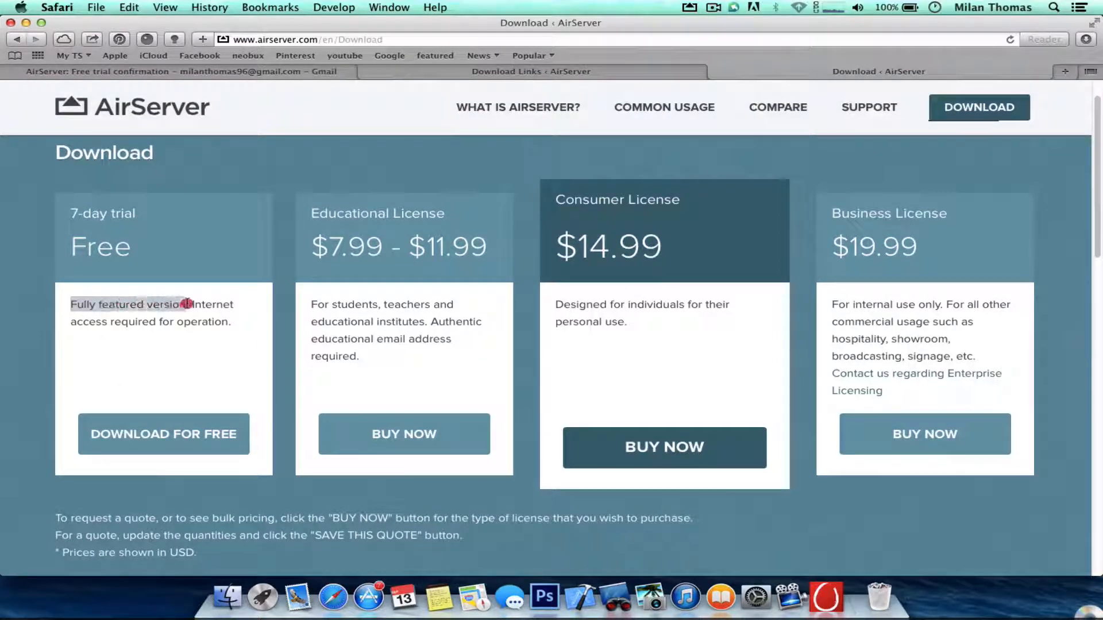
pyautogui.moveTo(184, 304); pyautogui.dragTo(248, 321)
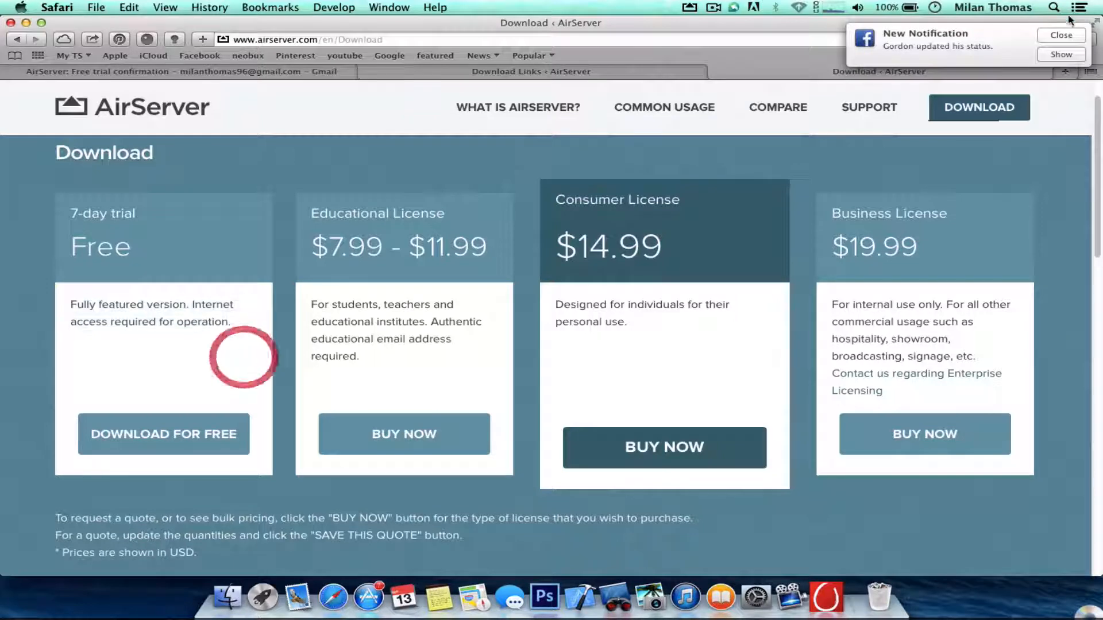
pyautogui.click(1060, 36)
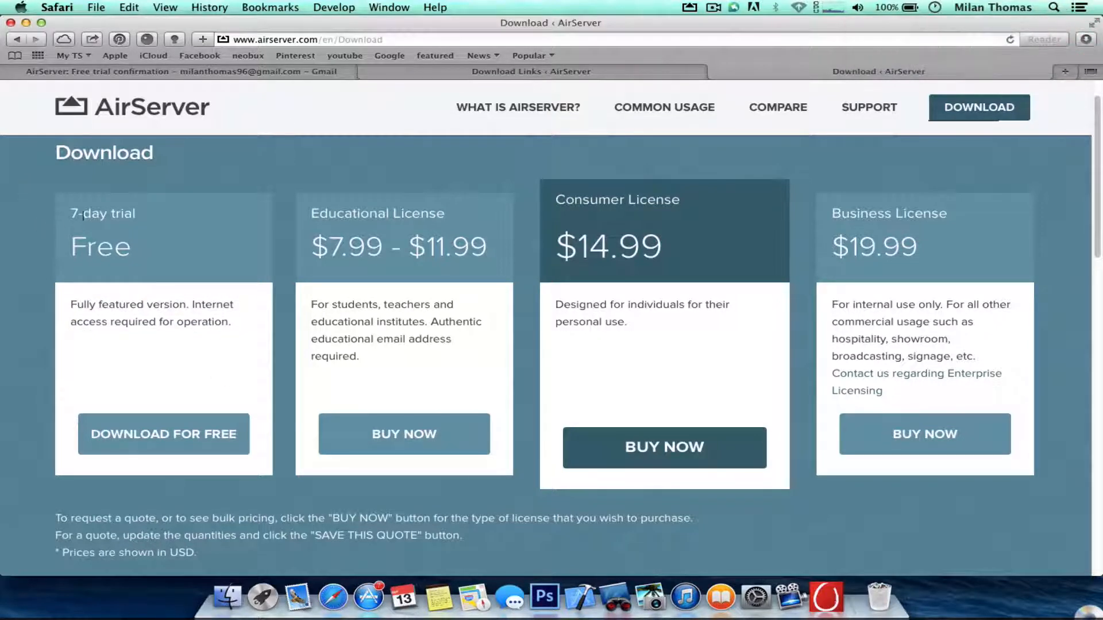
pyautogui.moveTo(148, 225)
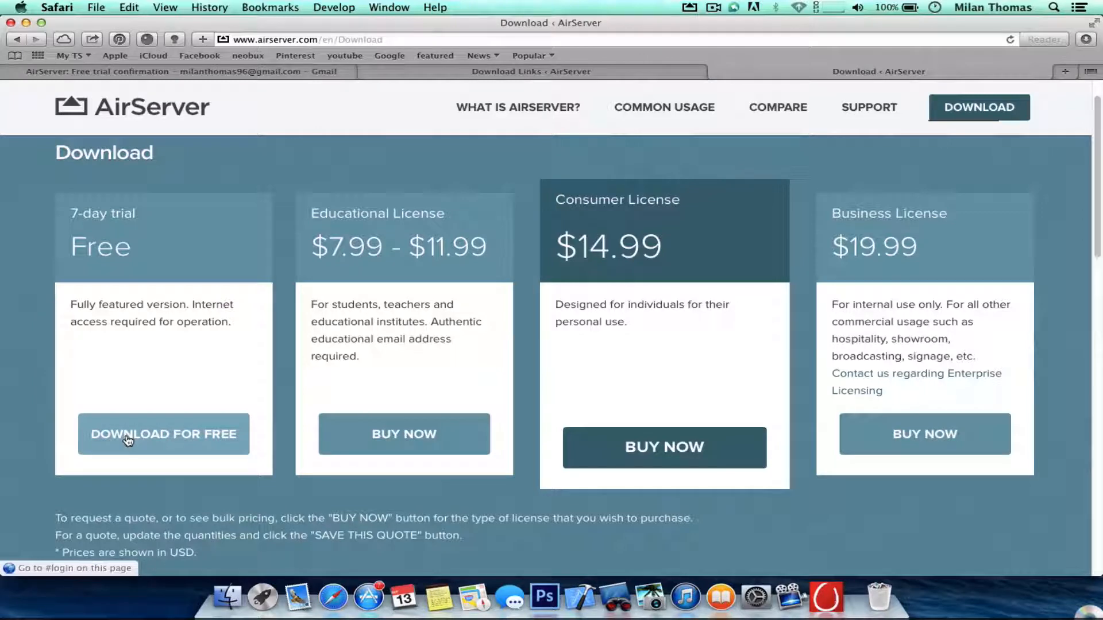
# Start the free 7-day trial registration, then switch to the Gmail tab with the trial confirmation email
pyautogui.click(163, 433)
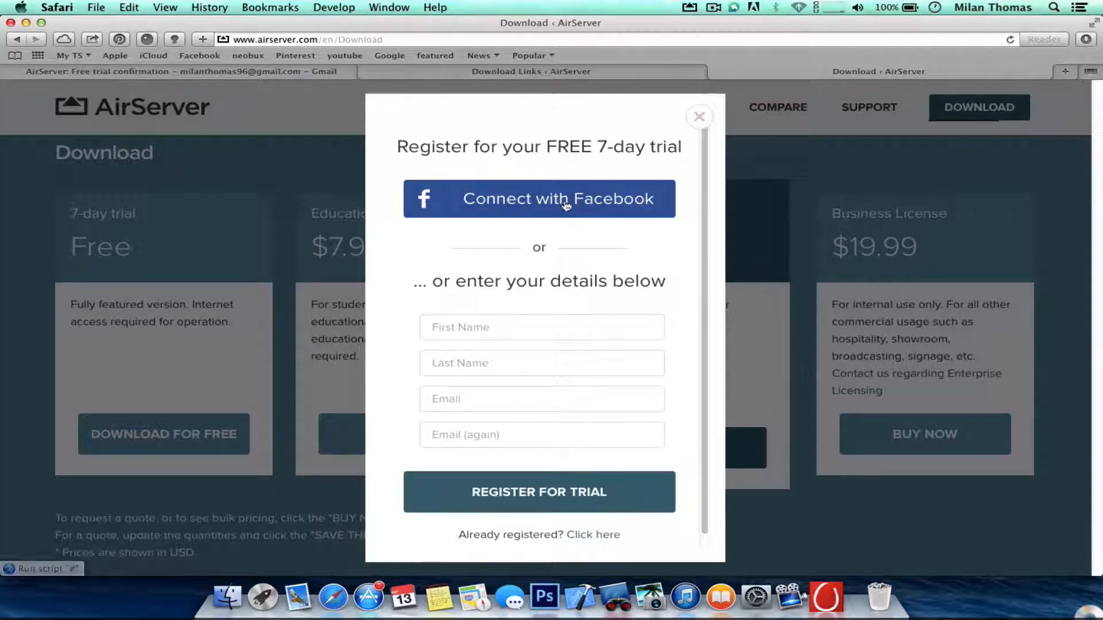
pyautogui.moveTo(474, 302)
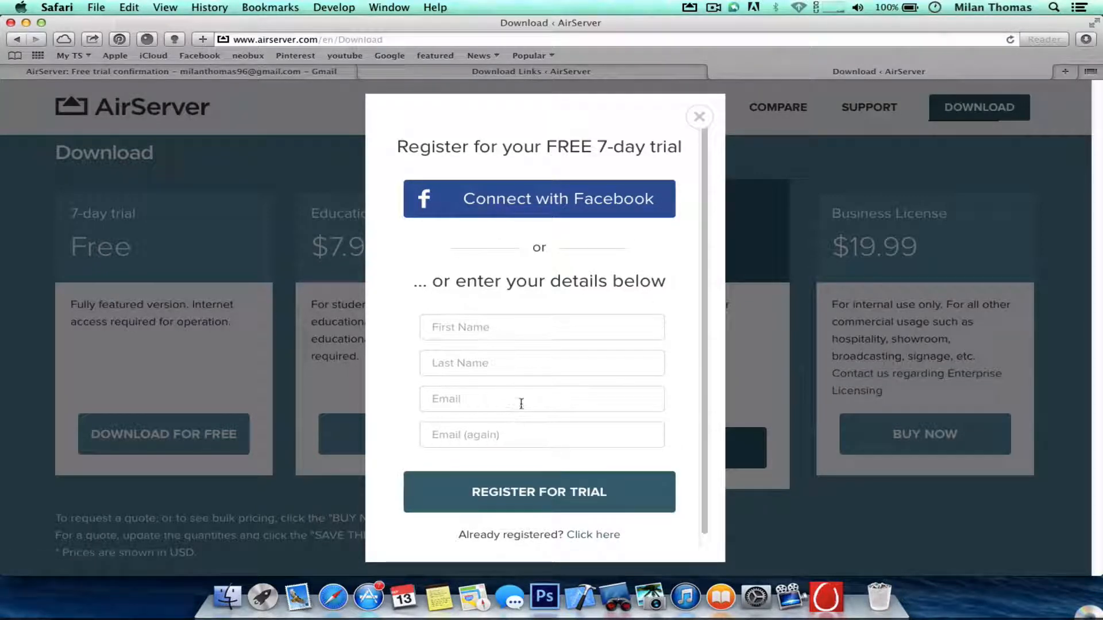
pyautogui.click(541, 398)
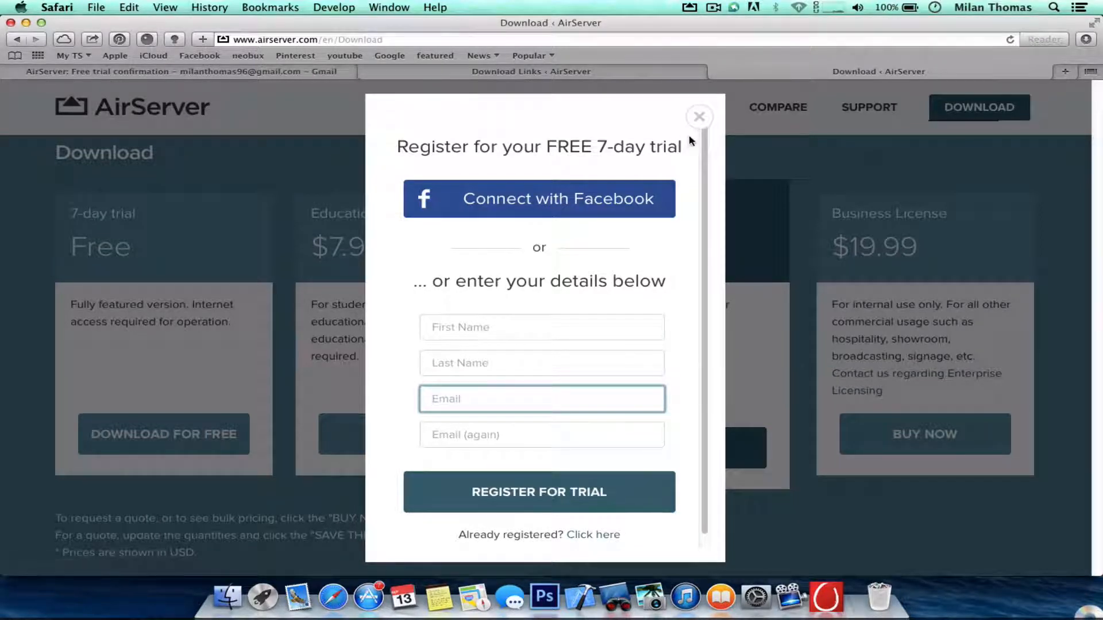
pyautogui.click(700, 115)
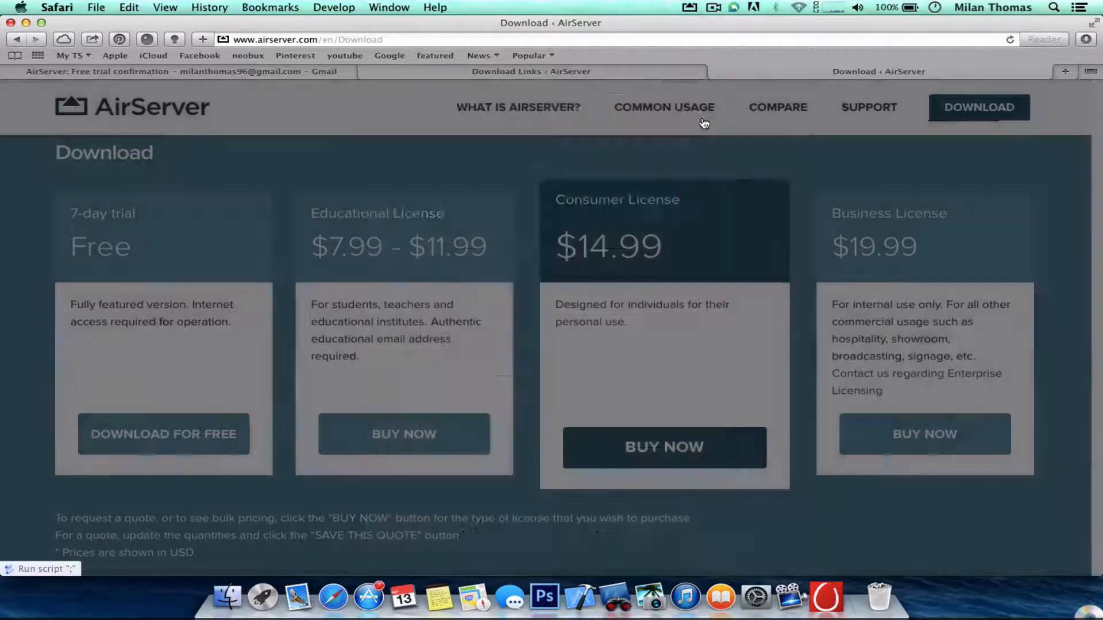
pyautogui.click(176, 71)
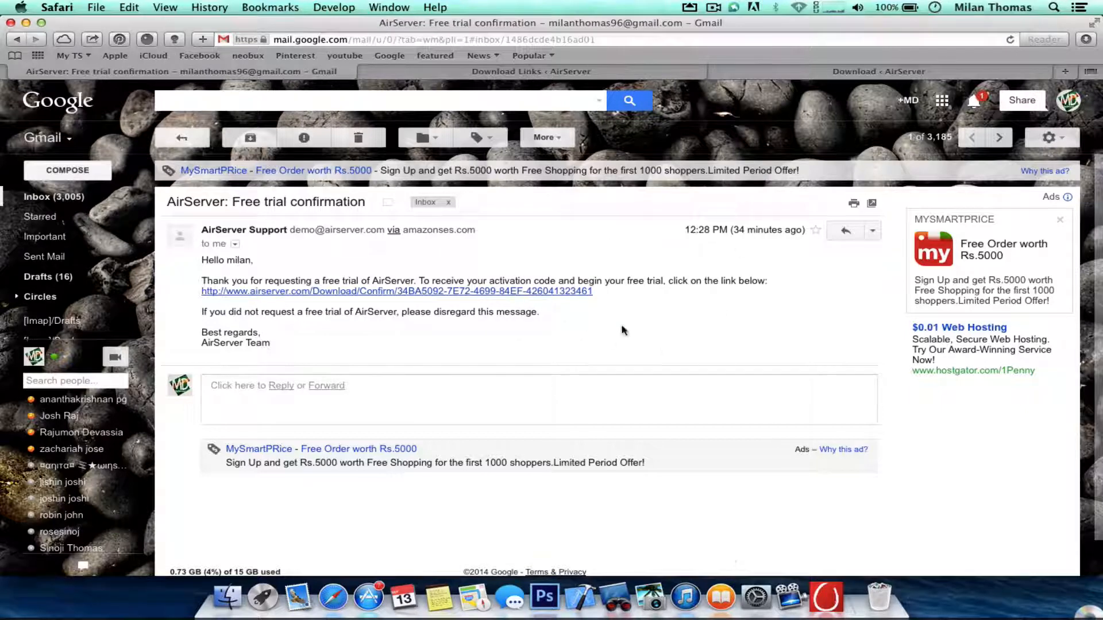
pyautogui.moveTo(377, 299)
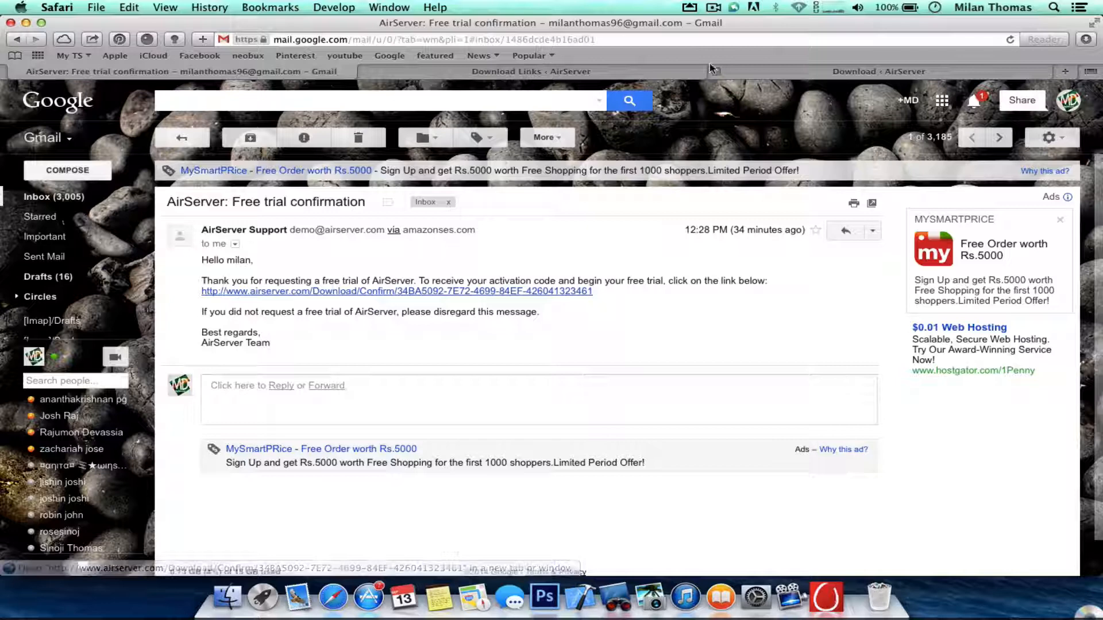
# Follow the airserver.com/Download/Confirm activation link from the trial email
pyautogui.click(531, 71)
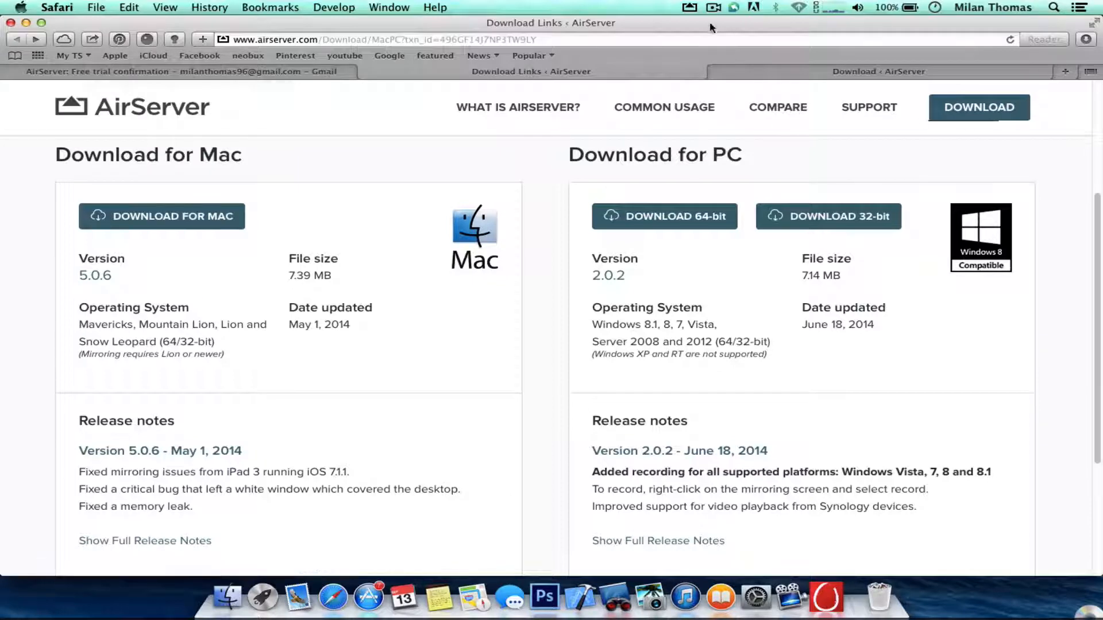
# Show the Download Links tab with the Download for Mac section listing version 5.0.6
pyautogui.click(713, 8)
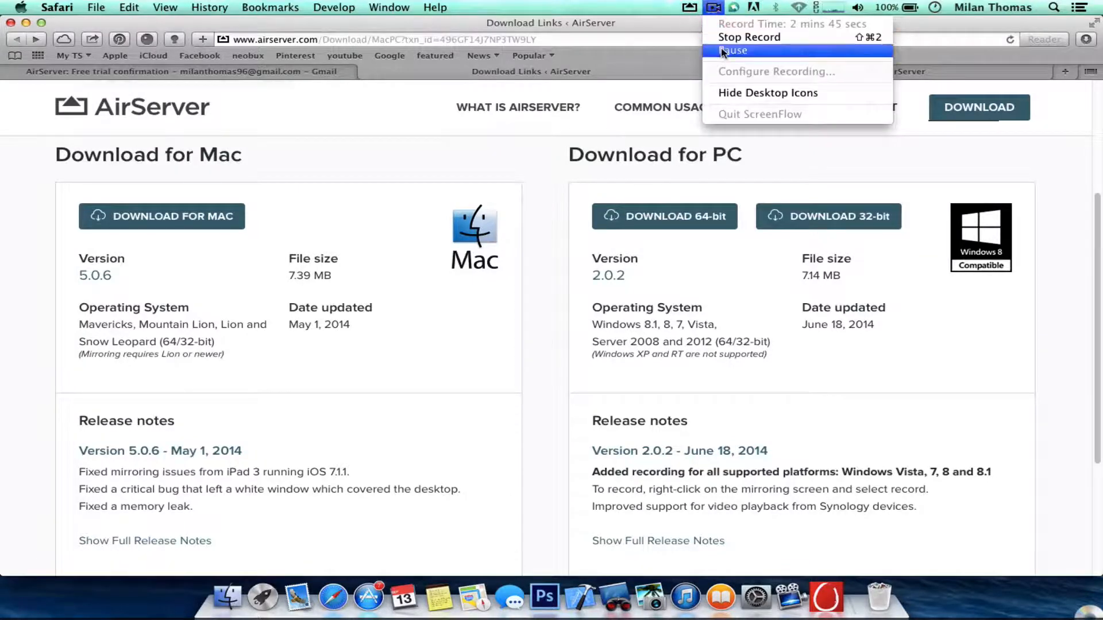
pyautogui.click(351, 204)
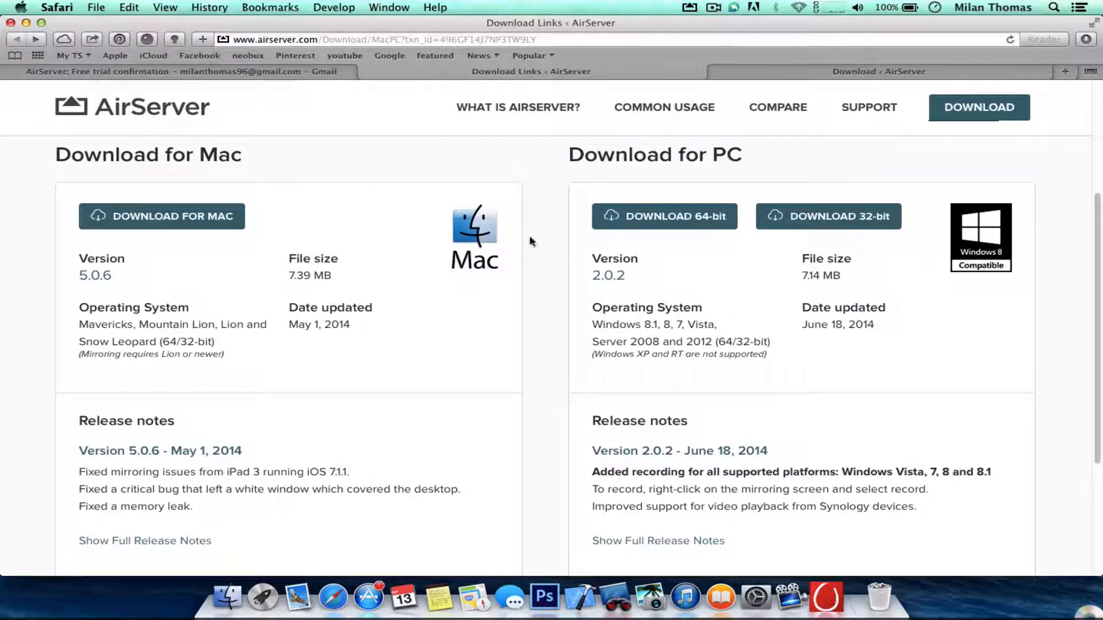
pyautogui.moveTo(295, 290)
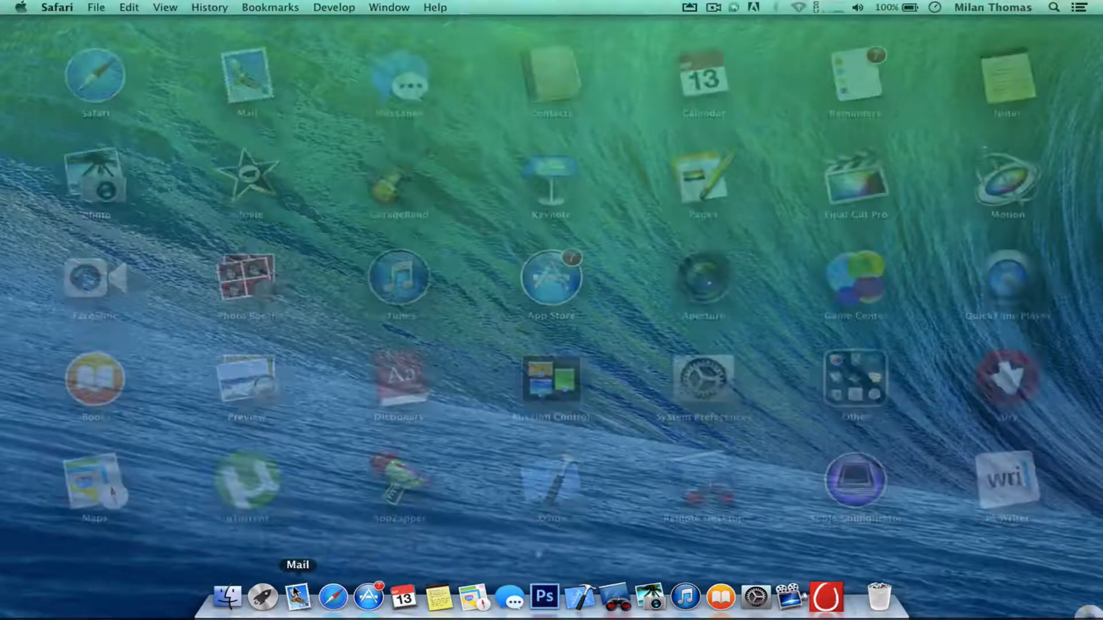
# In Folx 3, launch the completed AirServer-5.0.6.dmg download
pyautogui.hscroll(-3)
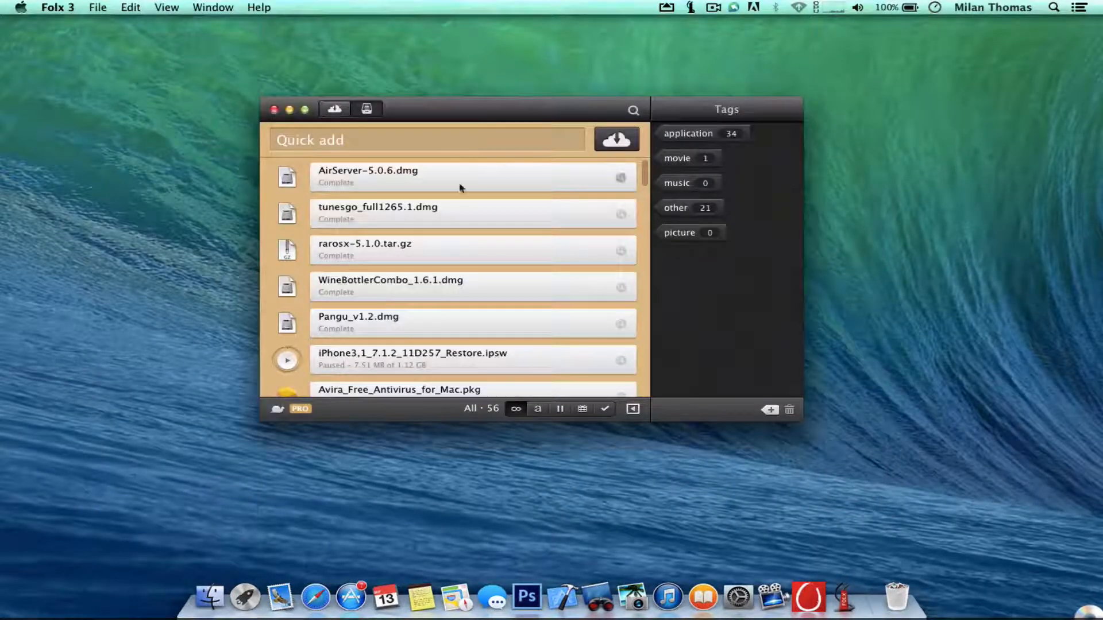
pyautogui.moveTo(400, 380)
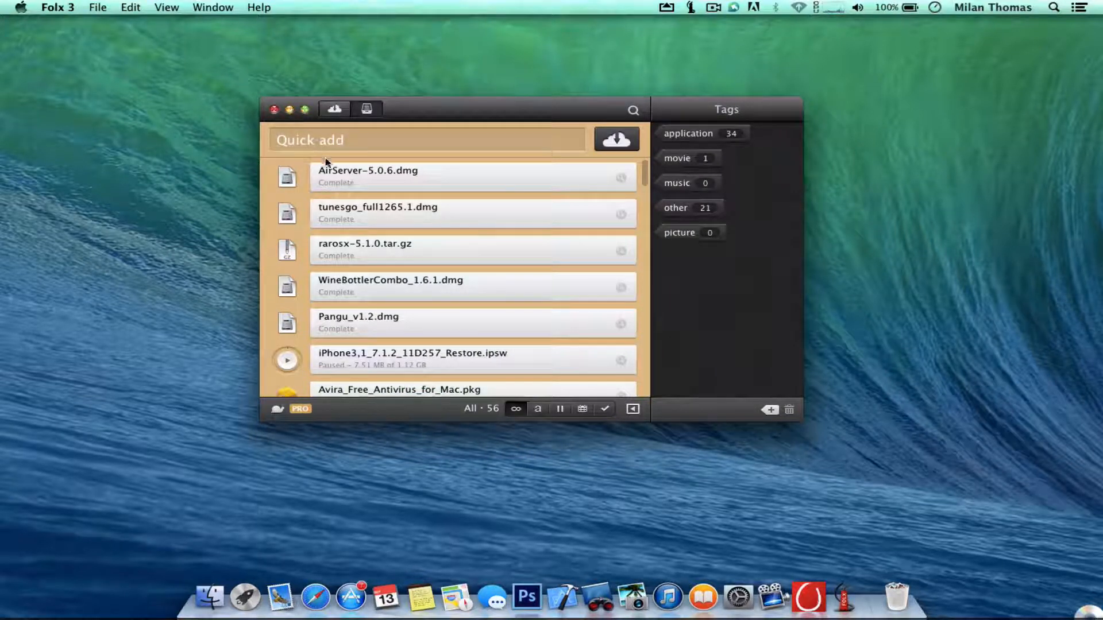
pyautogui.doubleClick(367, 176)
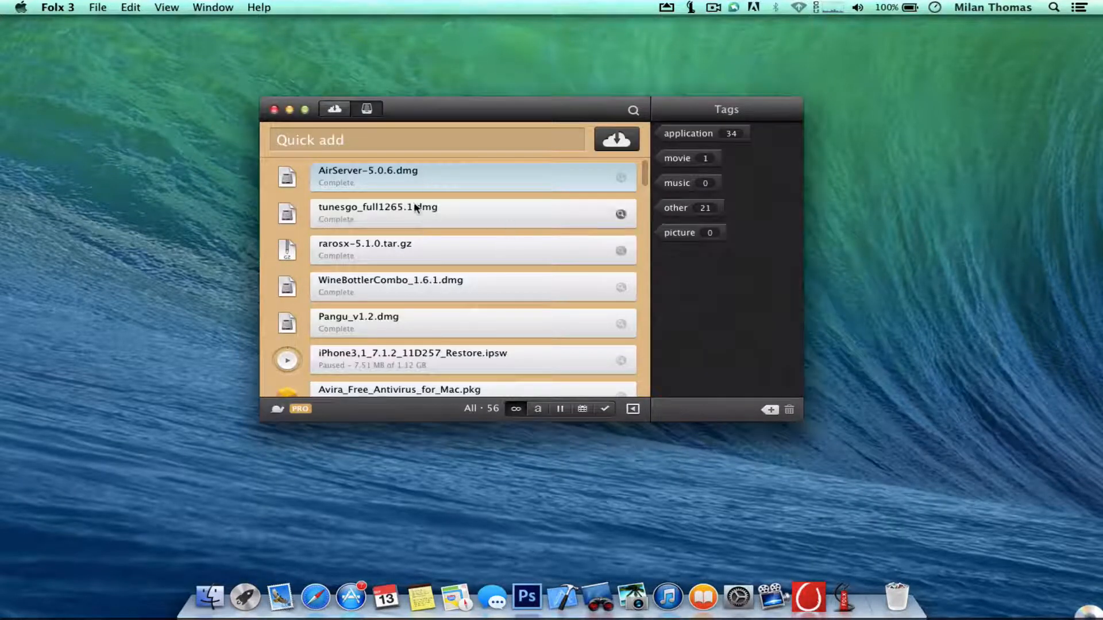
pyautogui.click(273, 109)
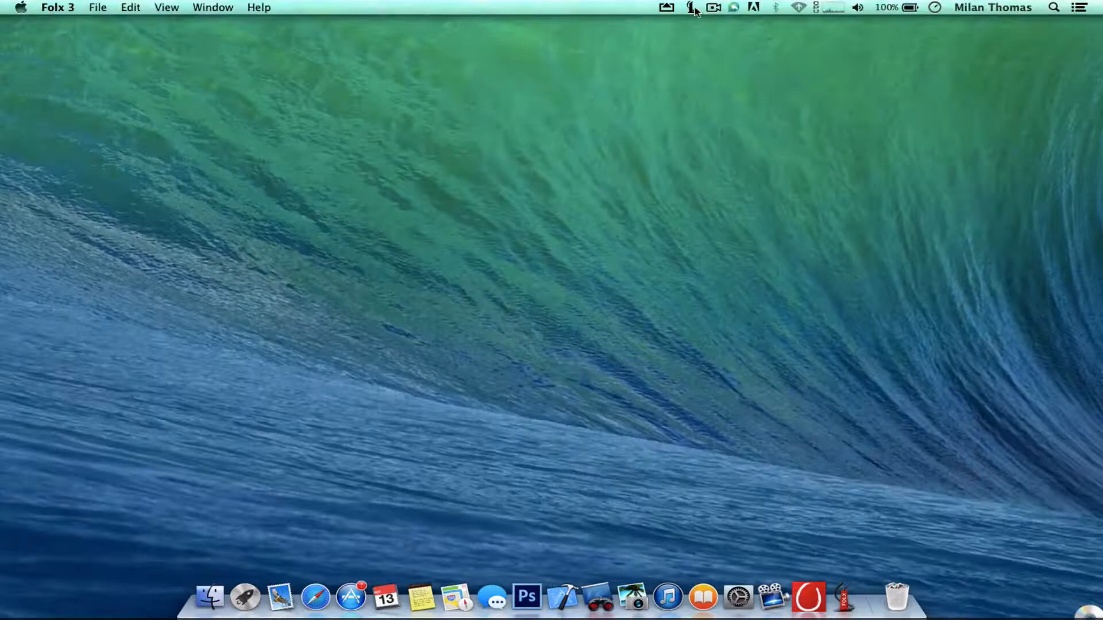
pyautogui.click(665, 7)
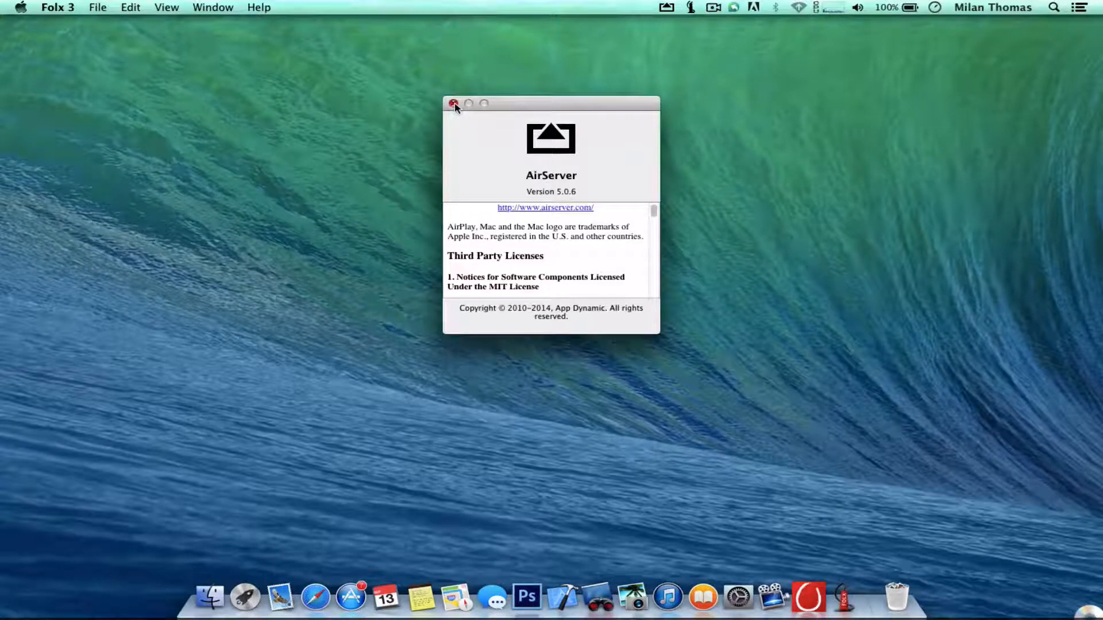
pyautogui.click(454, 104)
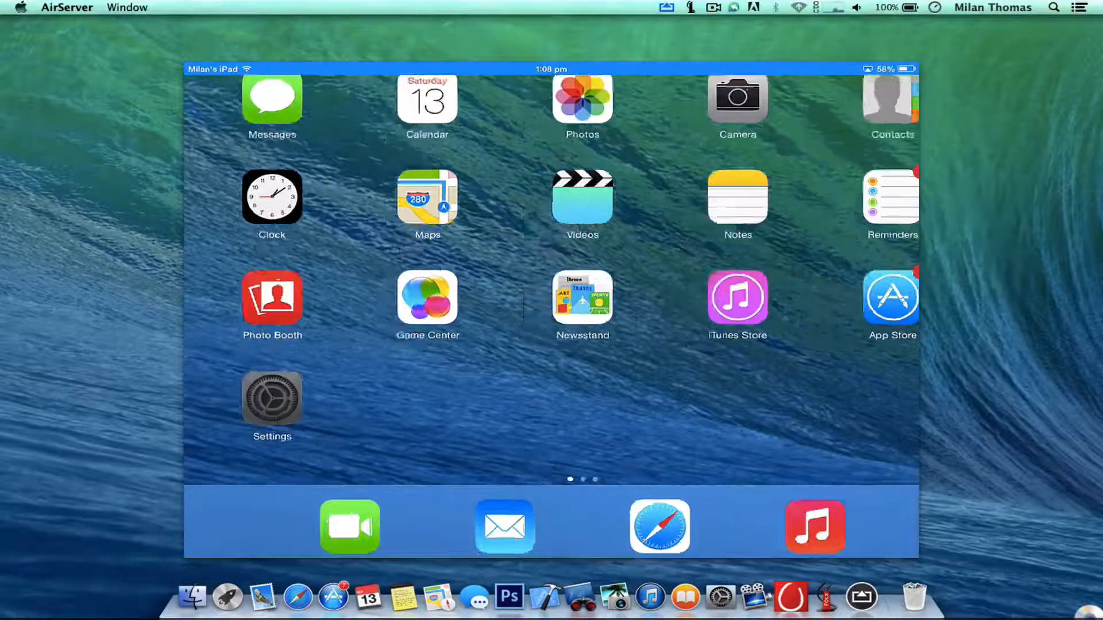
# Start AirPlay Mirroring from the iPad so AirServer shows its home screen as a 960x720 stream
pyautogui.click(272, 399)
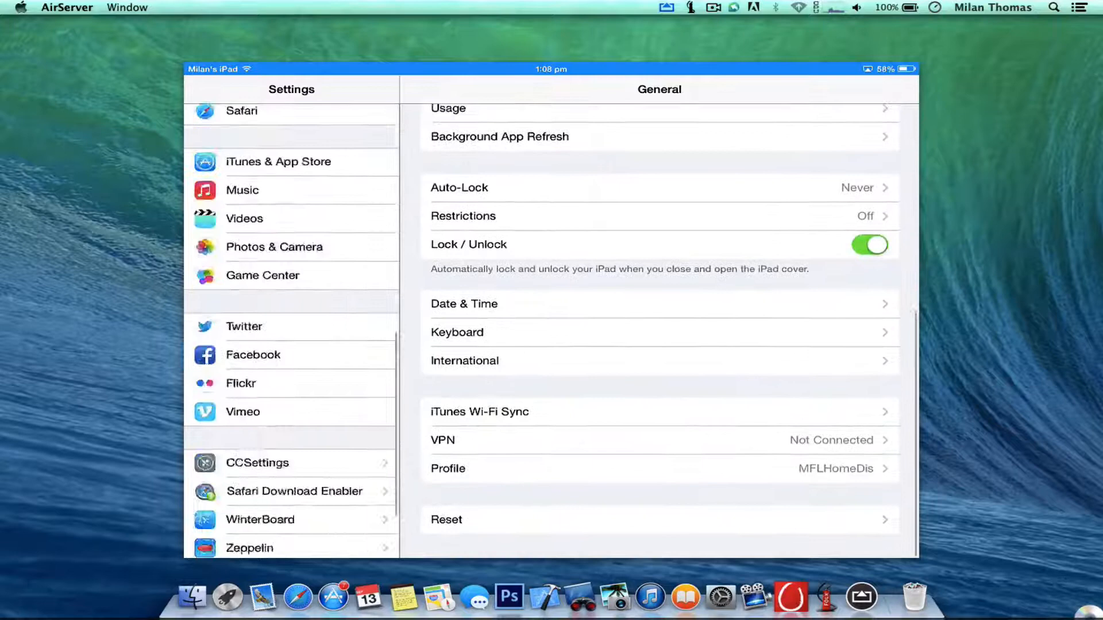
pyautogui.scroll(-3)
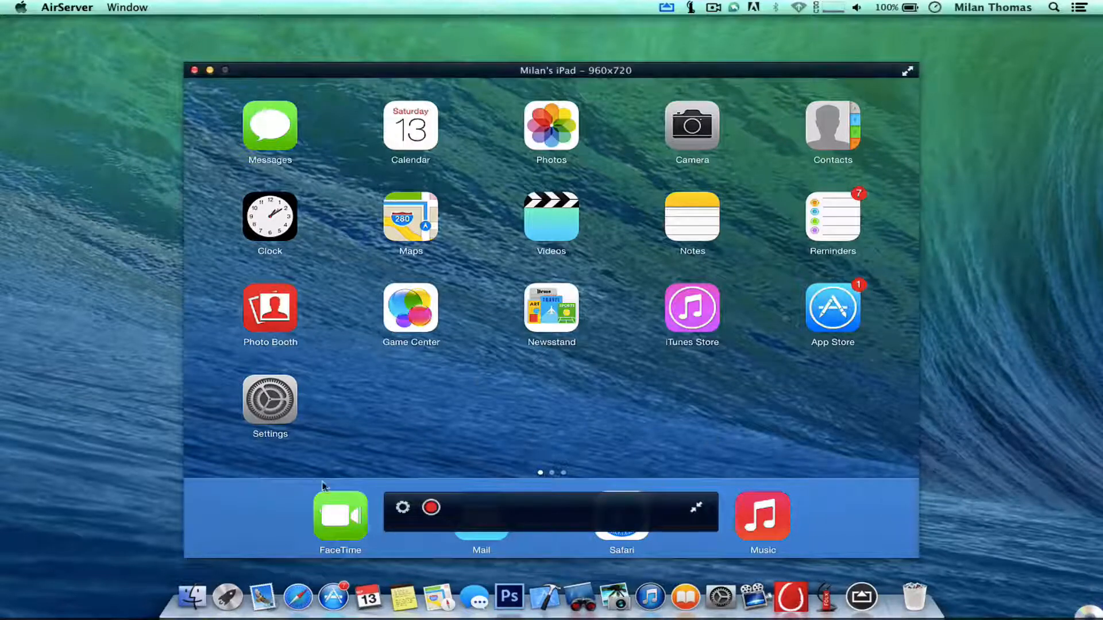
pyautogui.moveTo(947, 260)
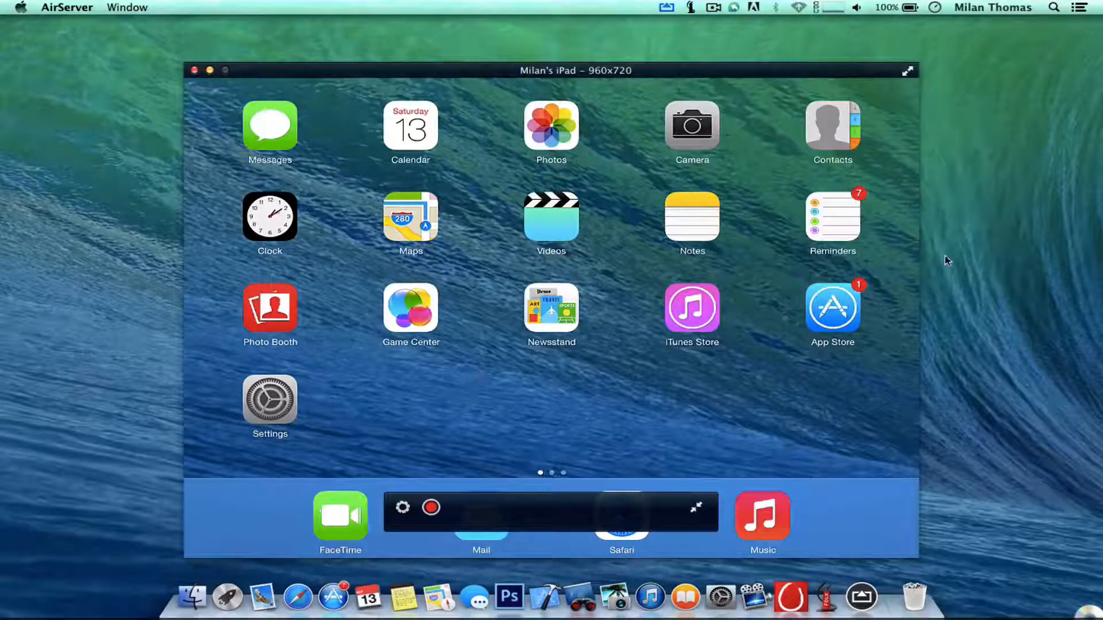
# Show AirServer's menu-bar options (About, Preferences, Activation, Quit) while mirroring continues
pyautogui.click(665, 8)
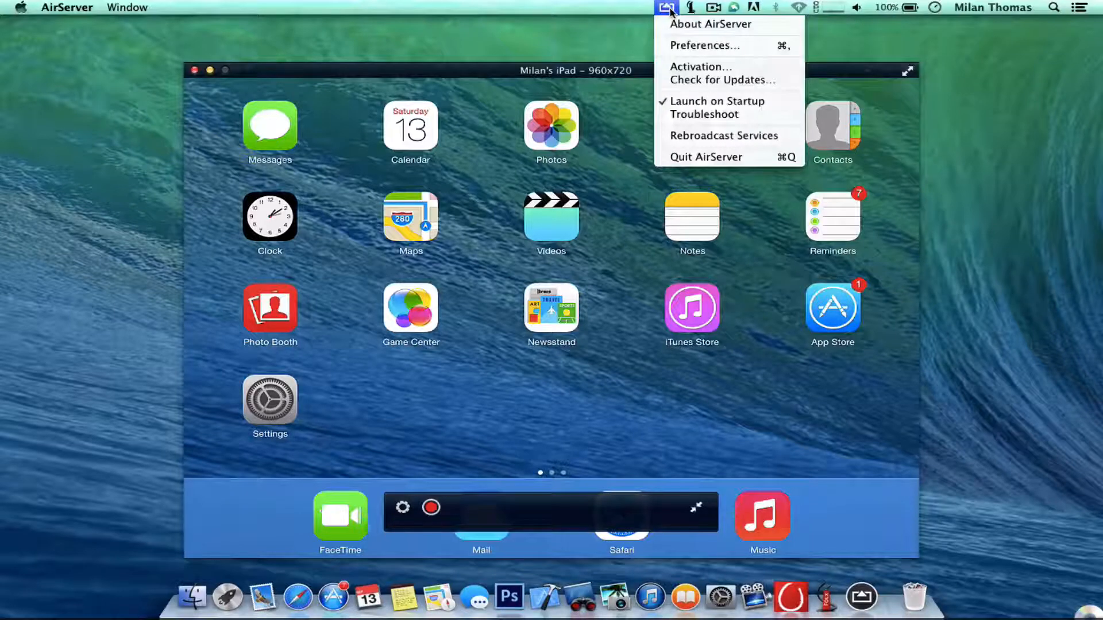
pyautogui.moveTo(609, 36)
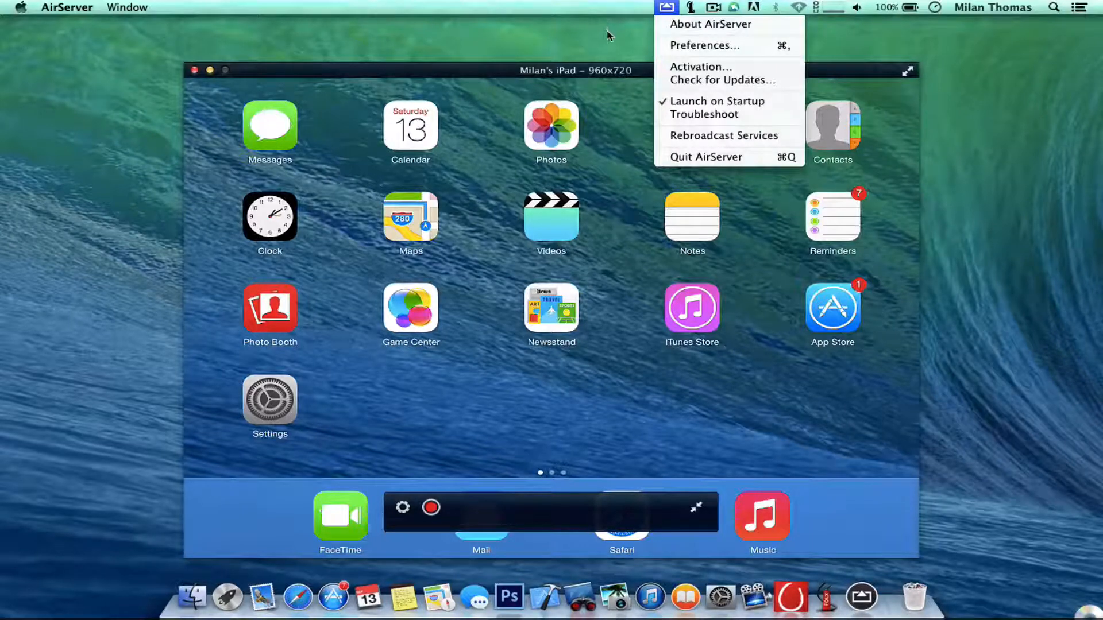